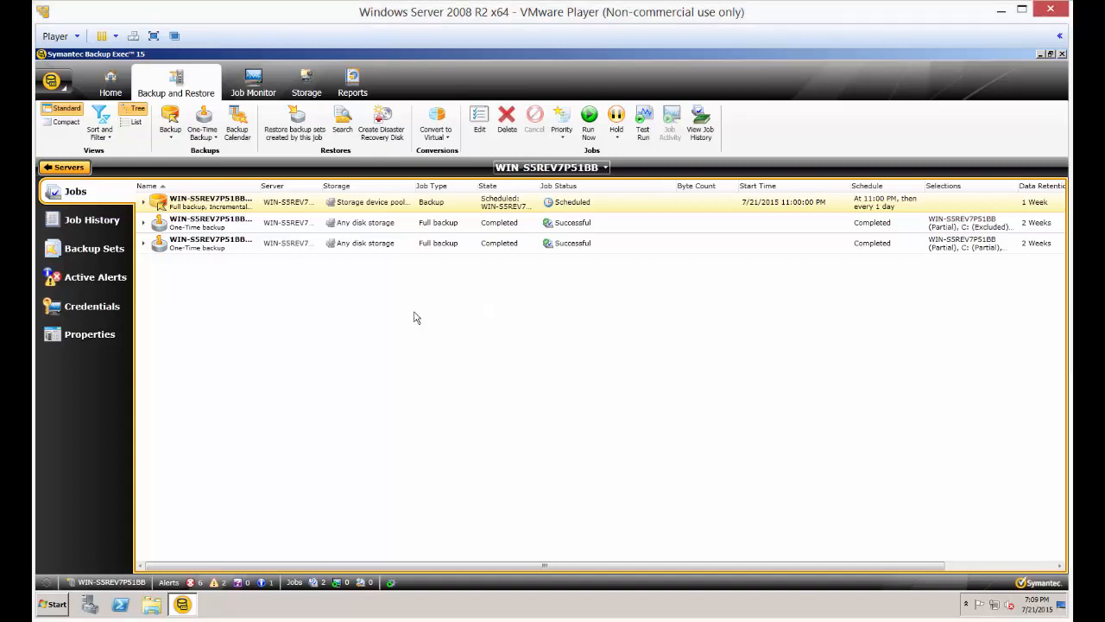
mouse_move(383, 287)
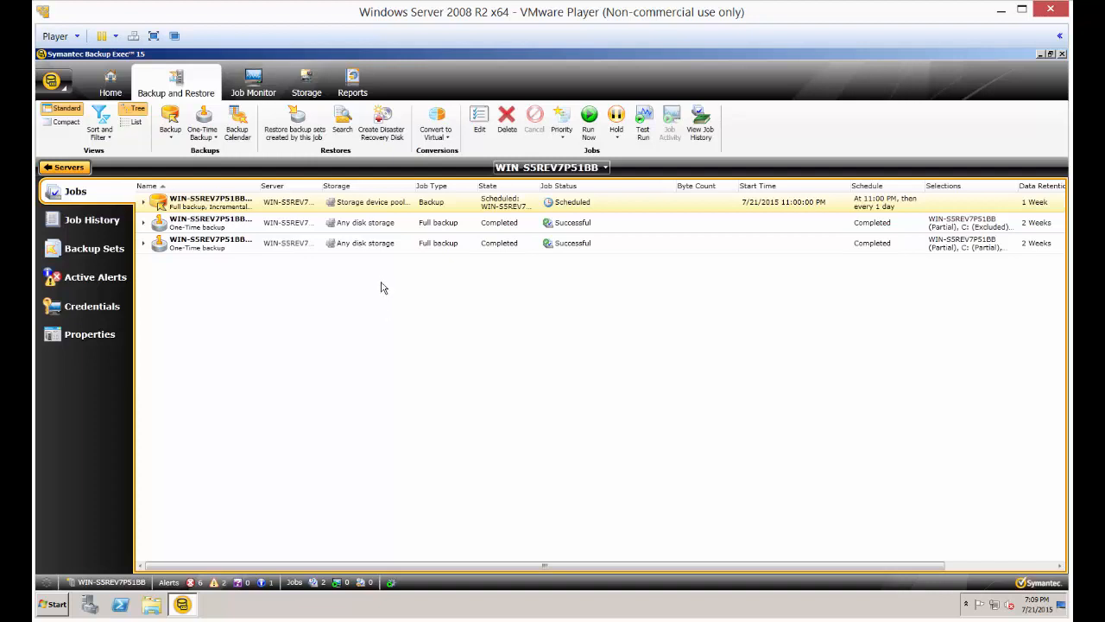
mouse_move(377, 286)
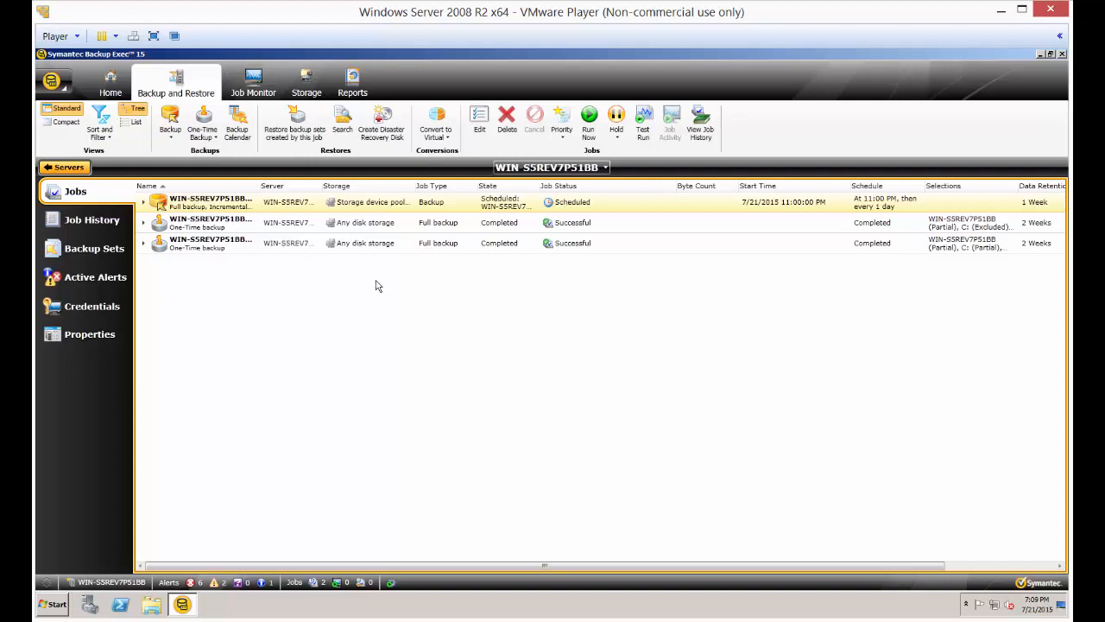
mouse_move(380, 283)
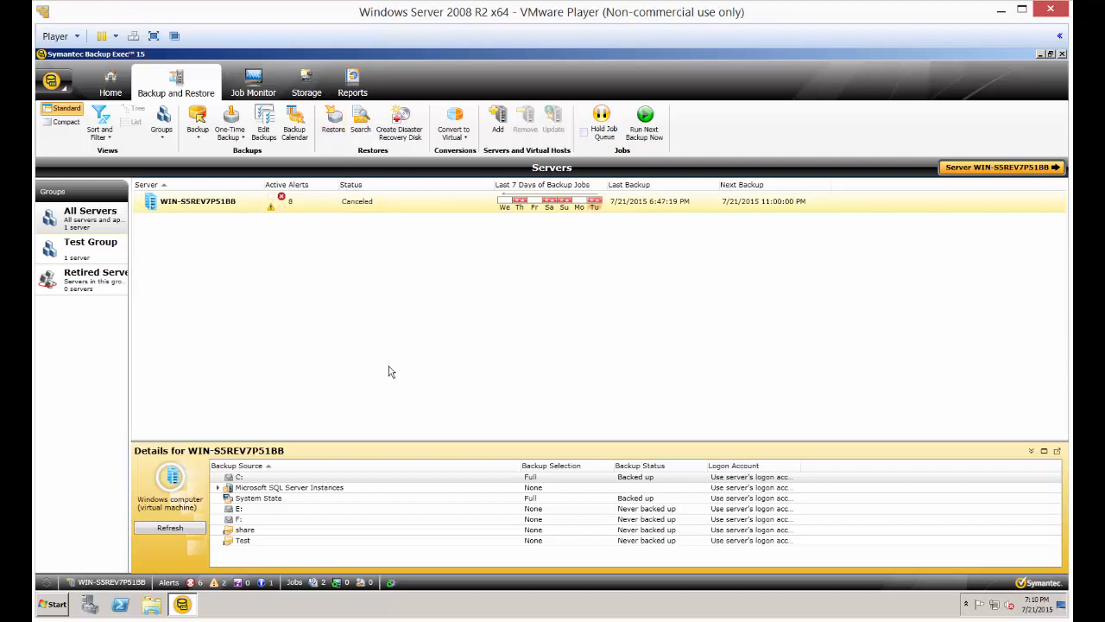
- Start a new restore and choose 'Files, folders, or volumes' as the data type
click(334, 121)
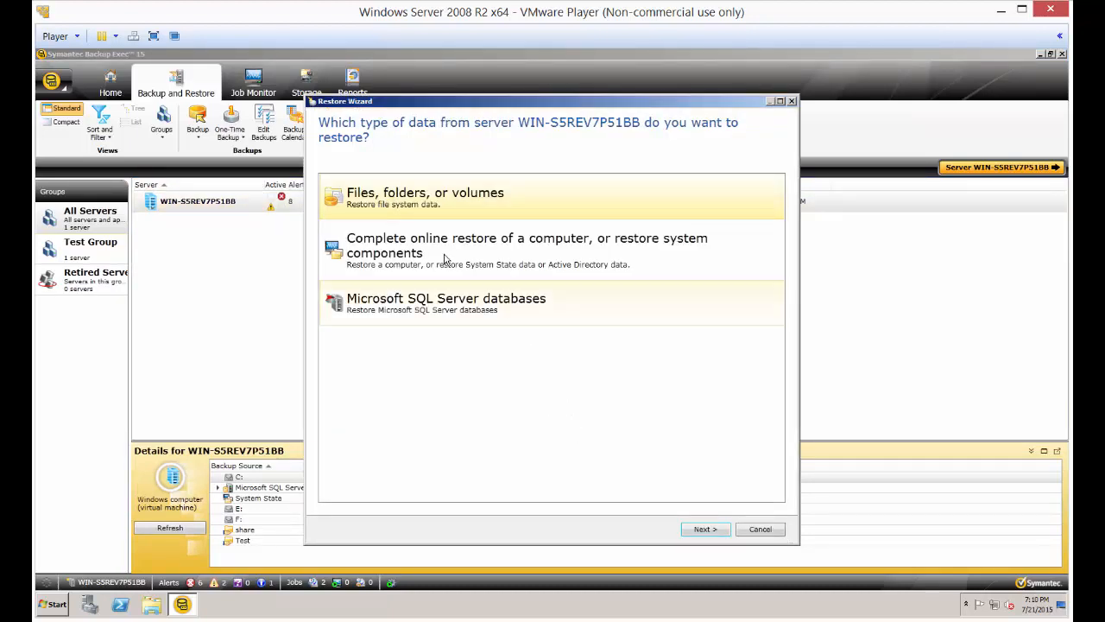
mouse_move(504, 207)
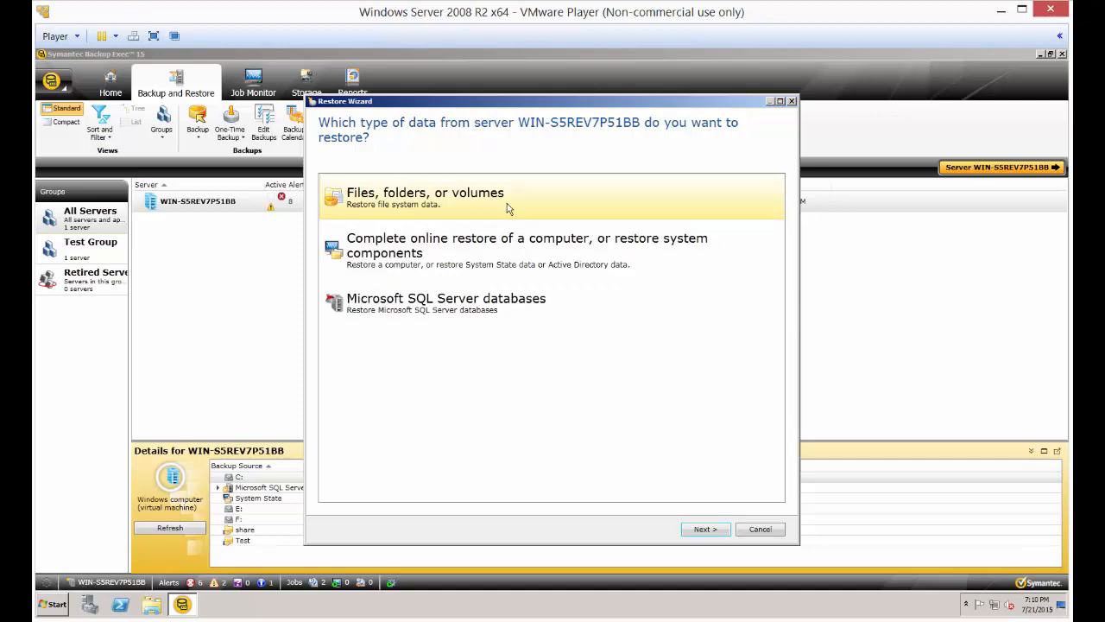
mouse_move(509, 309)
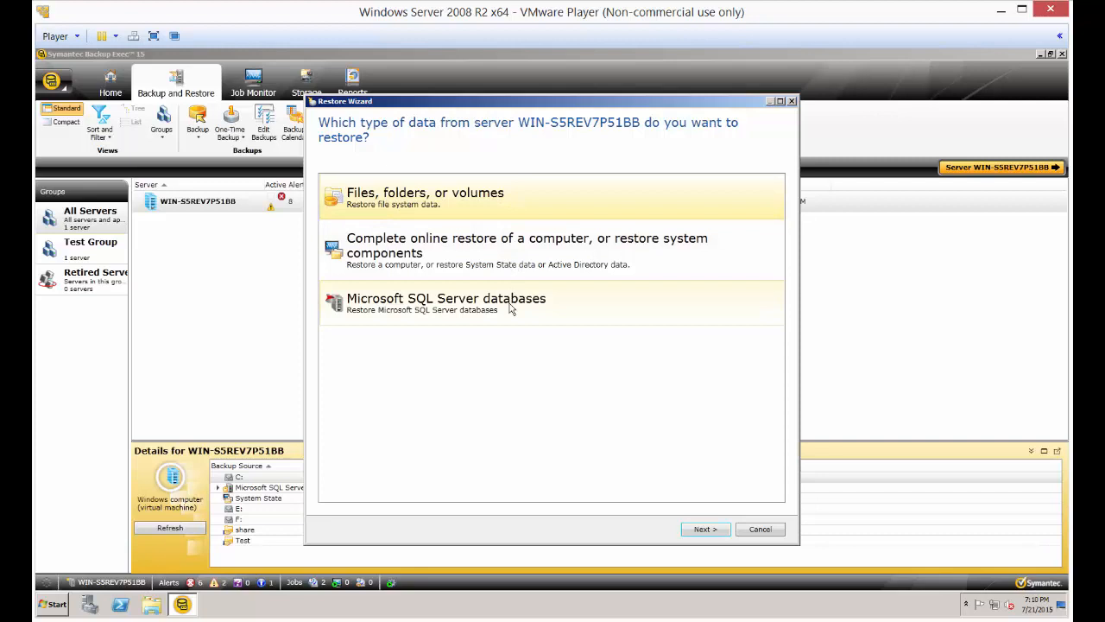
click(705, 528)
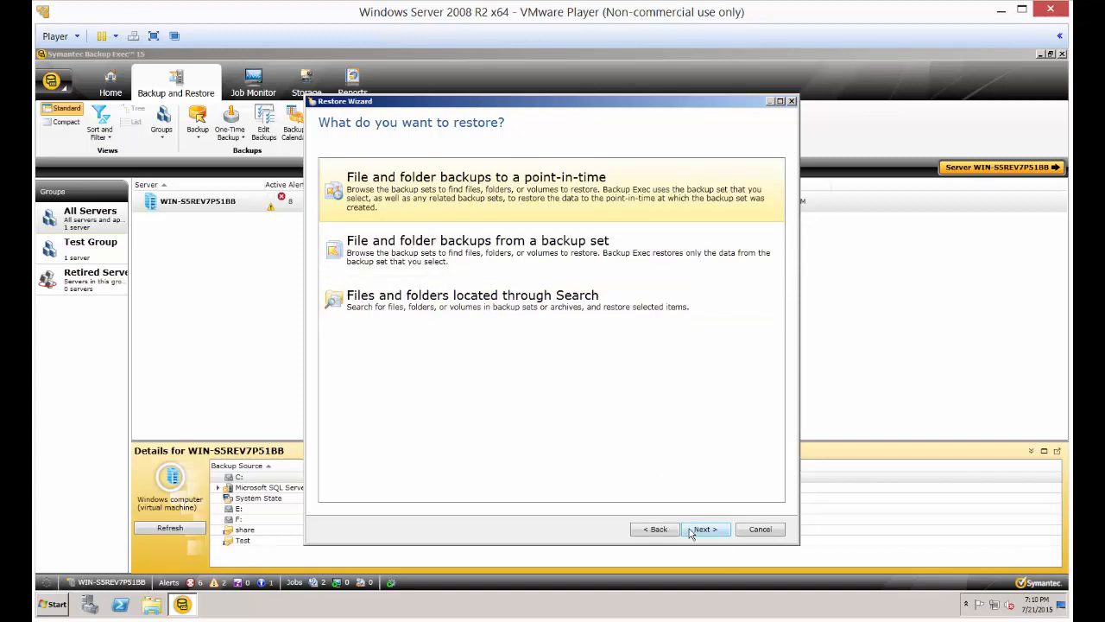
- Browse the C: drive's 7/19/2015 backup in a point-in-time restore, then go back to the restore type
click(705, 528)
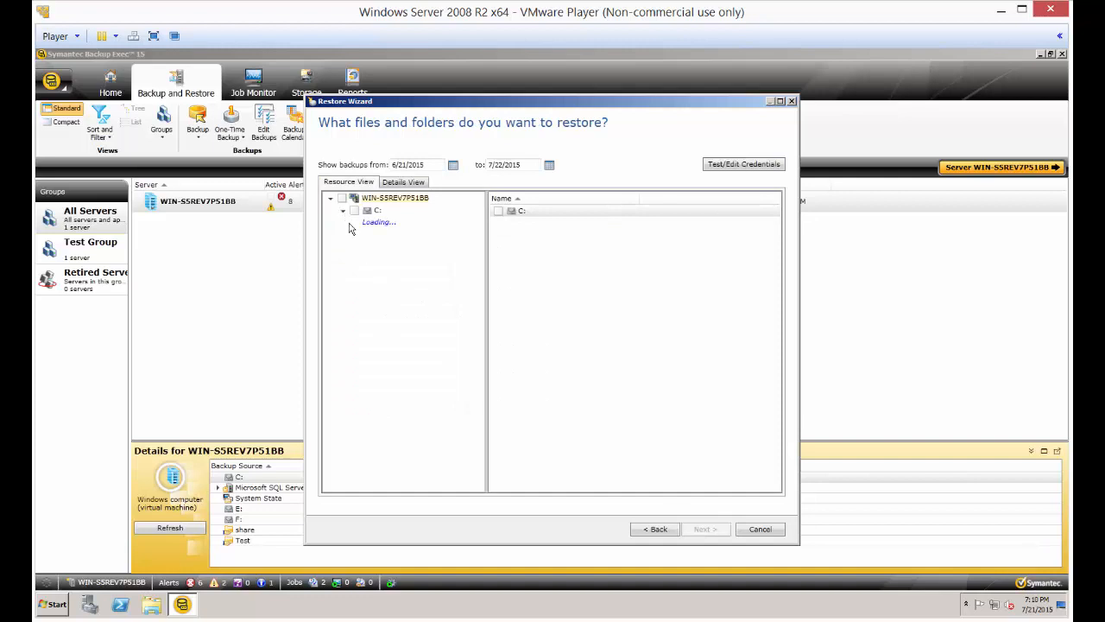
click(343, 211)
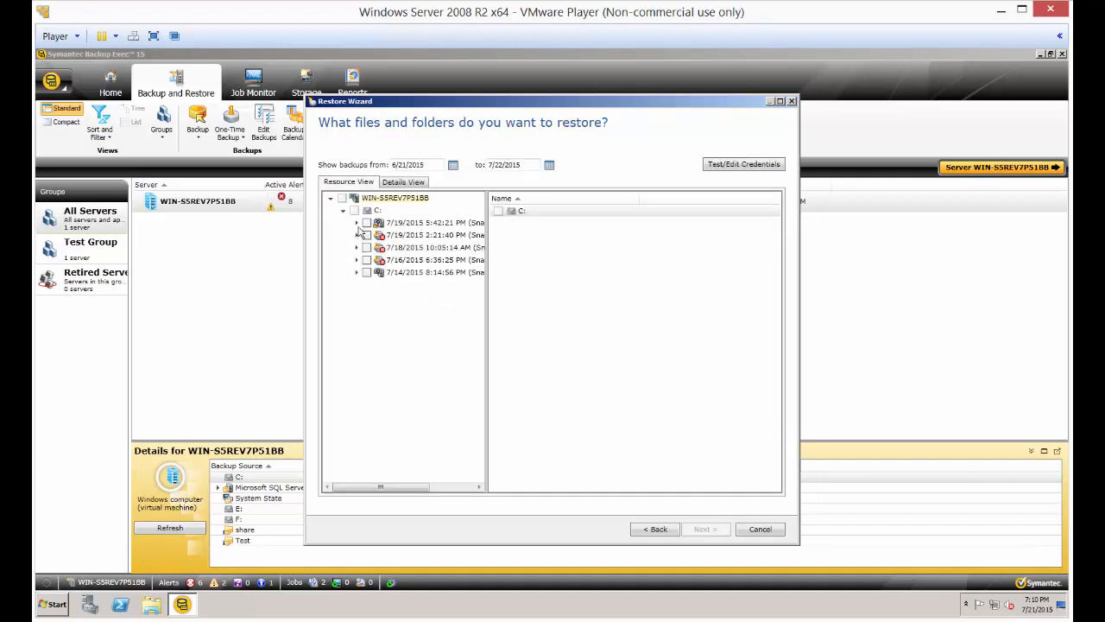
click(356, 223)
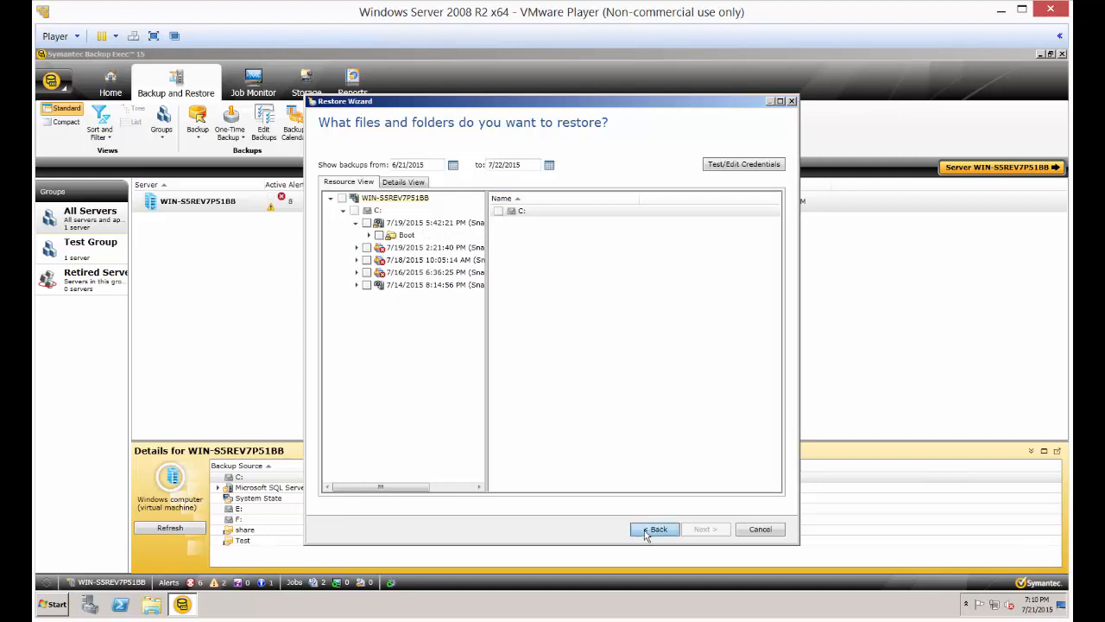
click(654, 529)
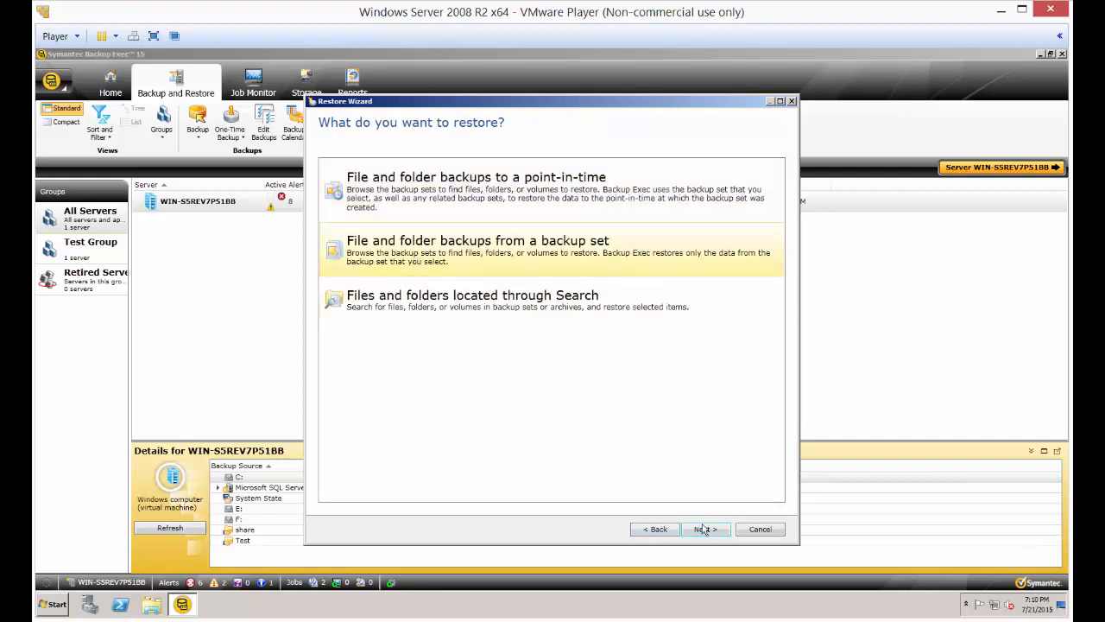
- Choose restoring from a single backup set and mark the Boot folder from the 7/19/2015 set
click(705, 529)
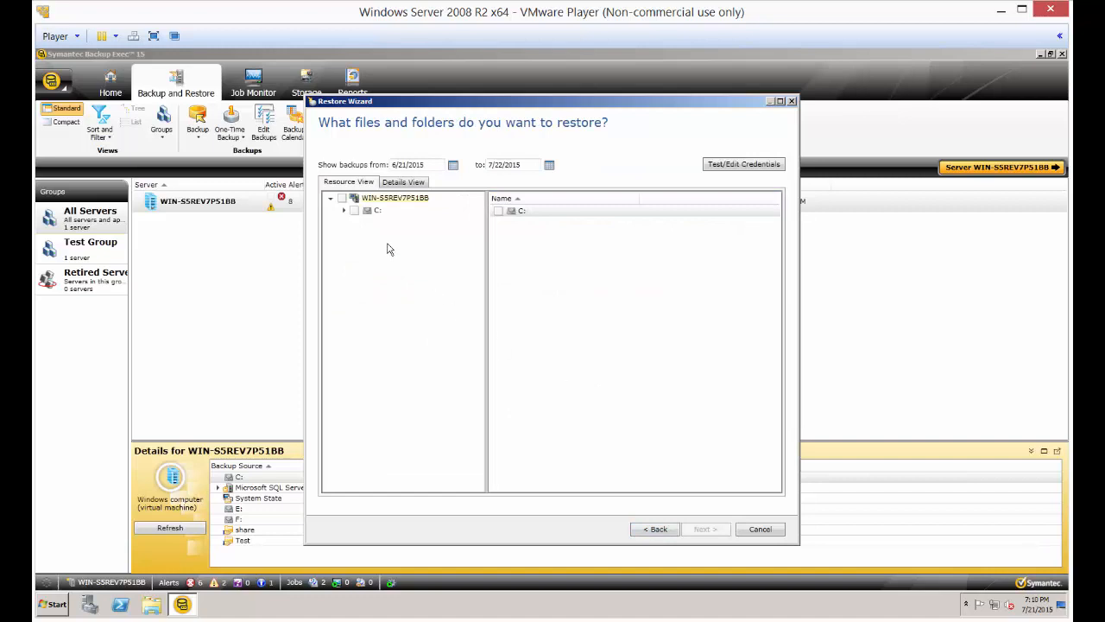
click(344, 210)
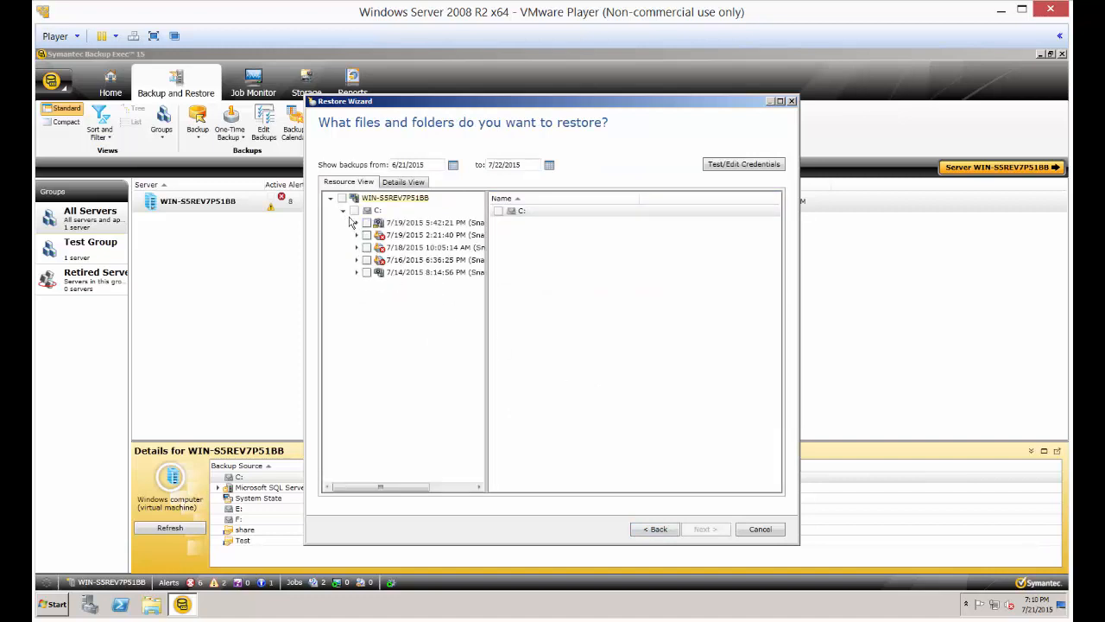
click(356, 223)
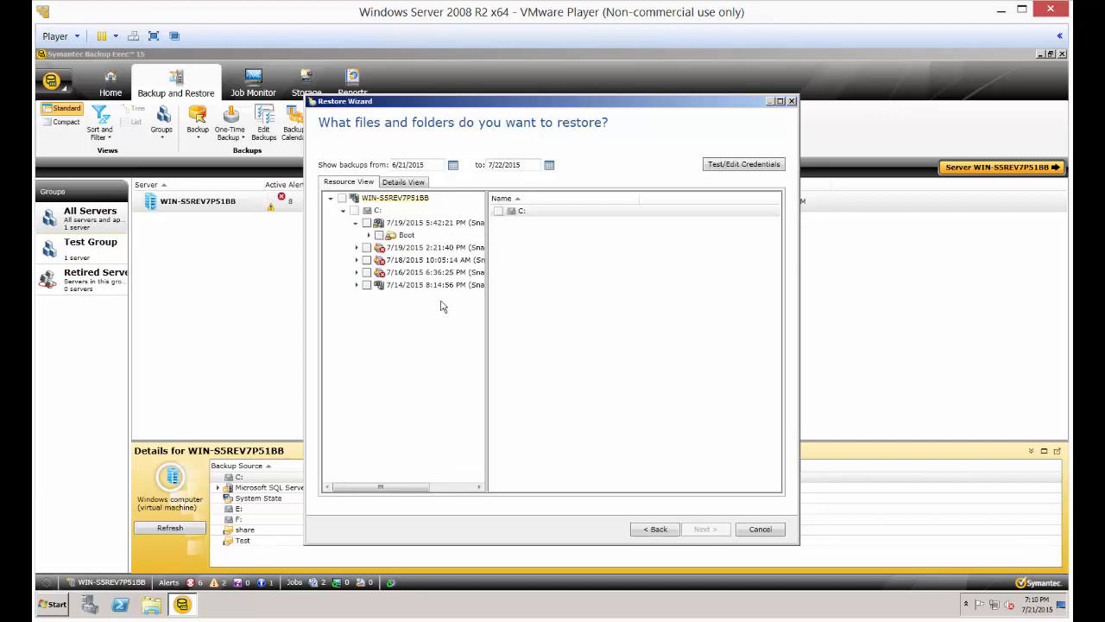
click(366, 223)
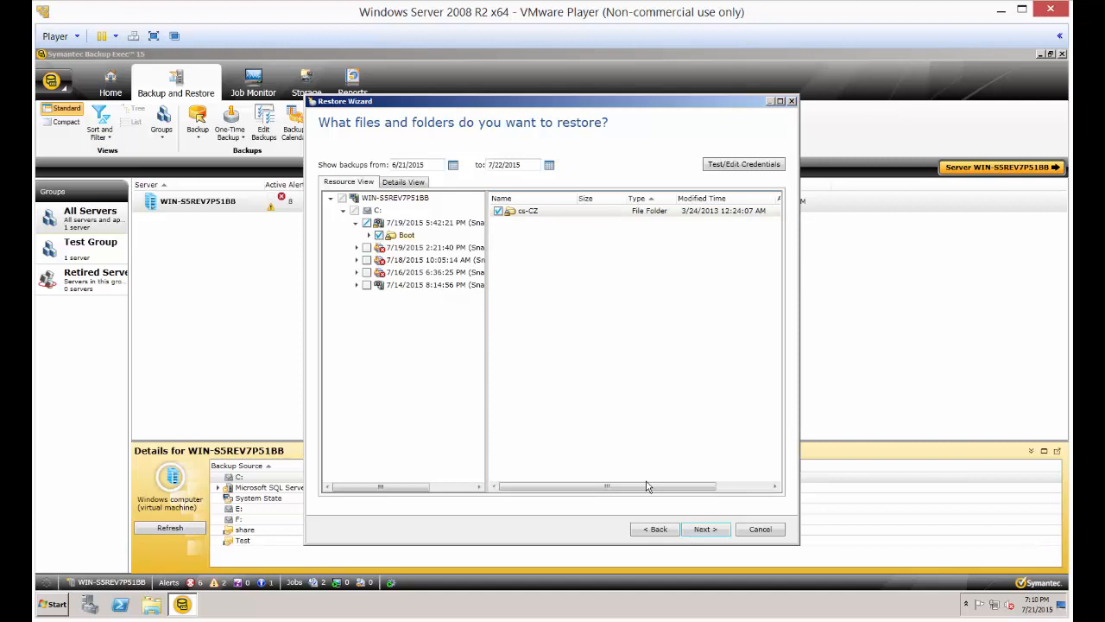
click(705, 528)
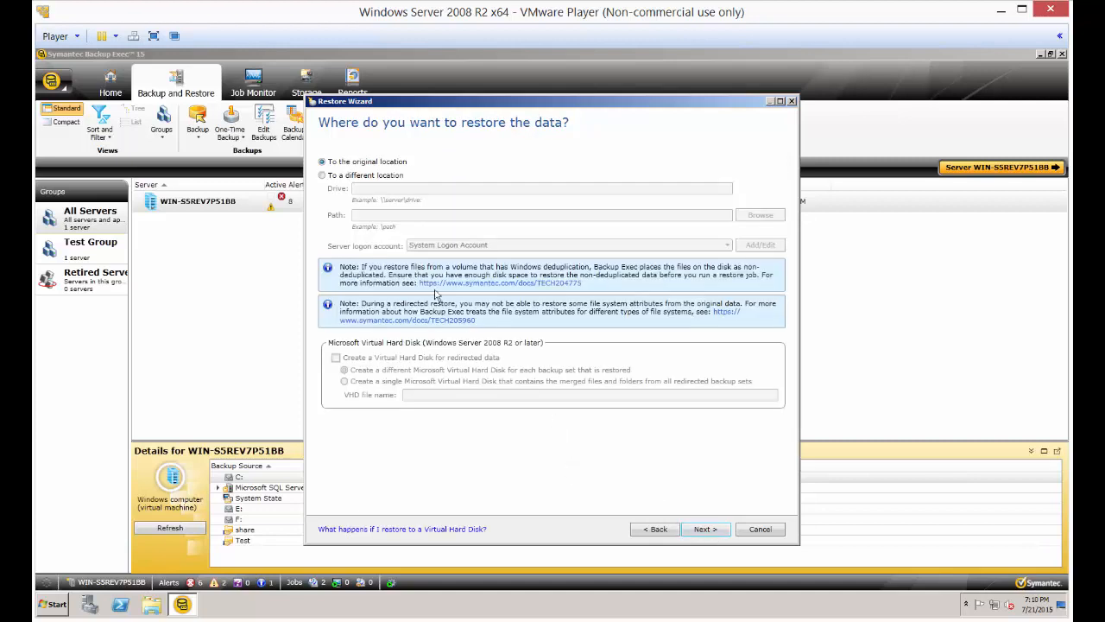
mouse_move(396, 190)
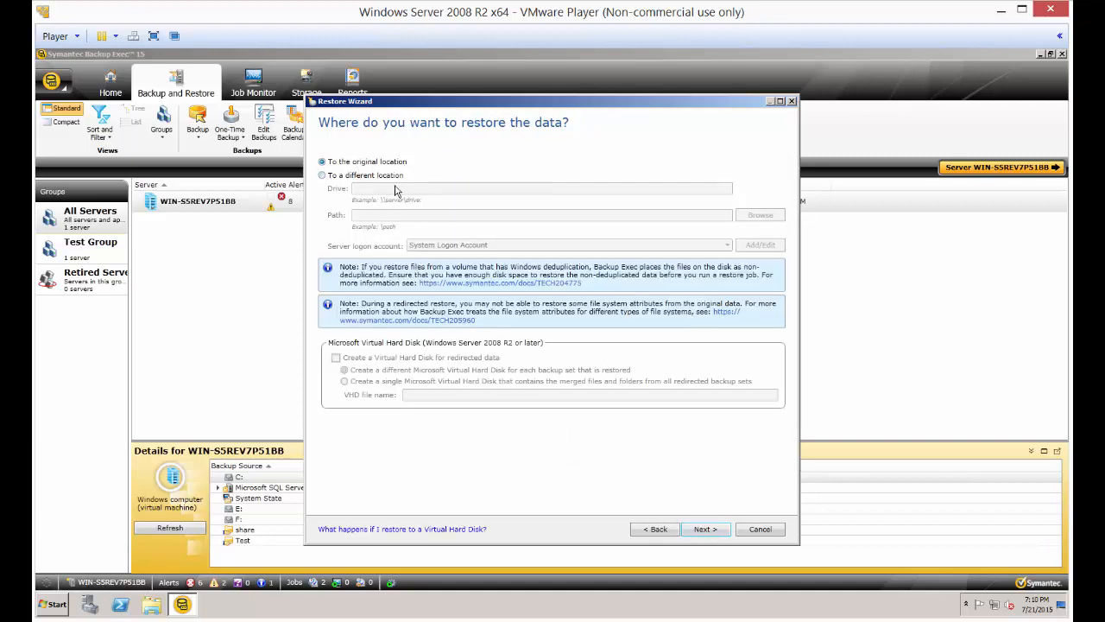
click(322, 175)
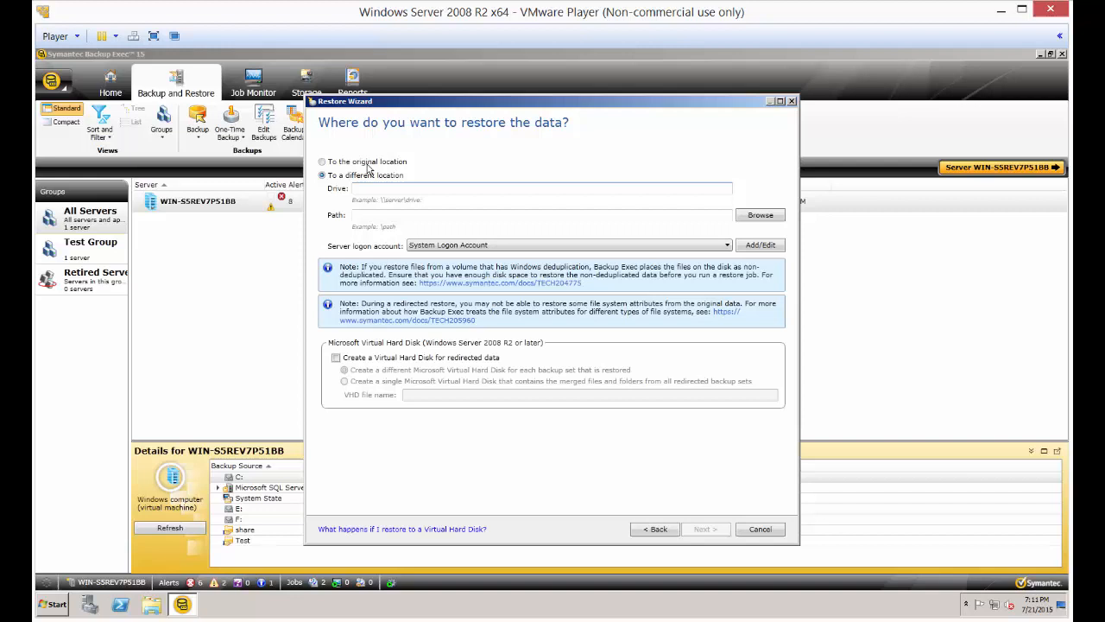
click(321, 163)
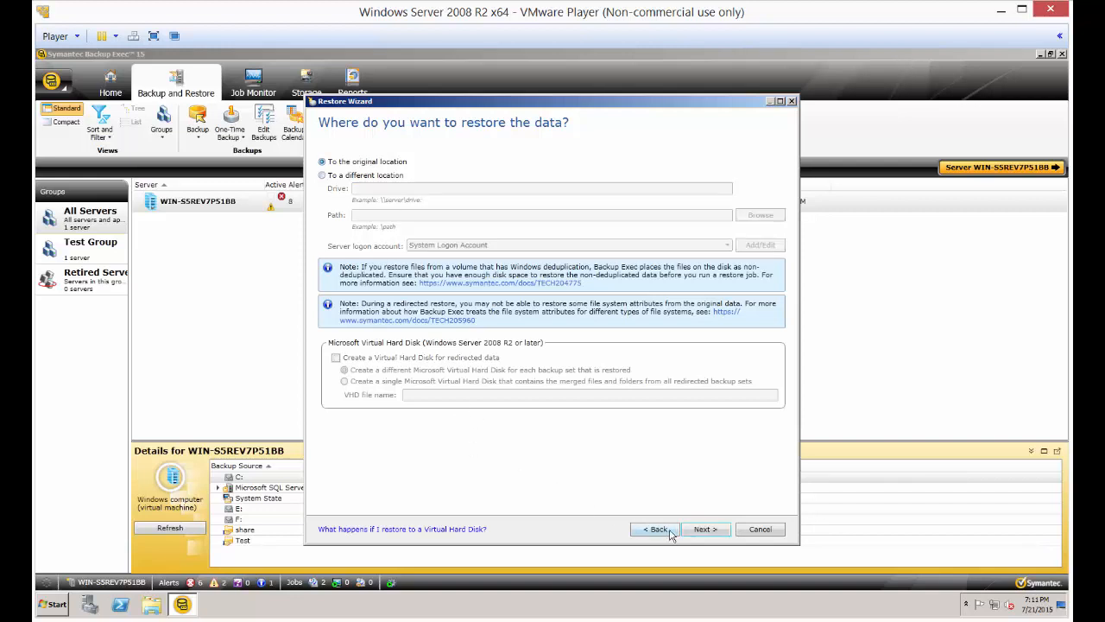
click(705, 528)
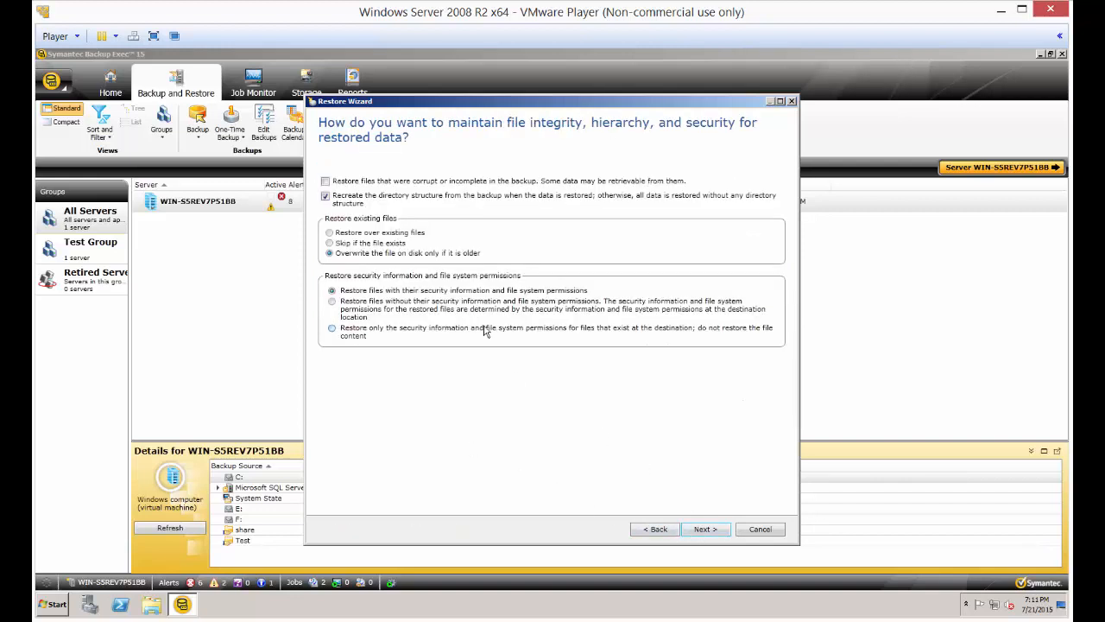
- Leave corrupt-file restoring off and choose 'Restore over existing files'
click(325, 182)
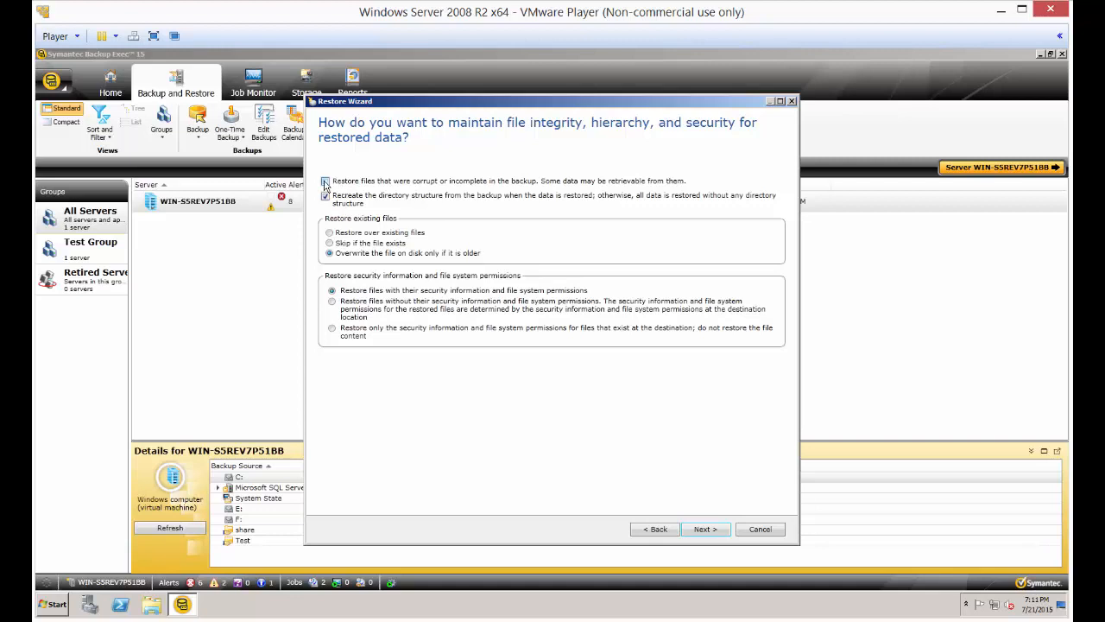
click(327, 182)
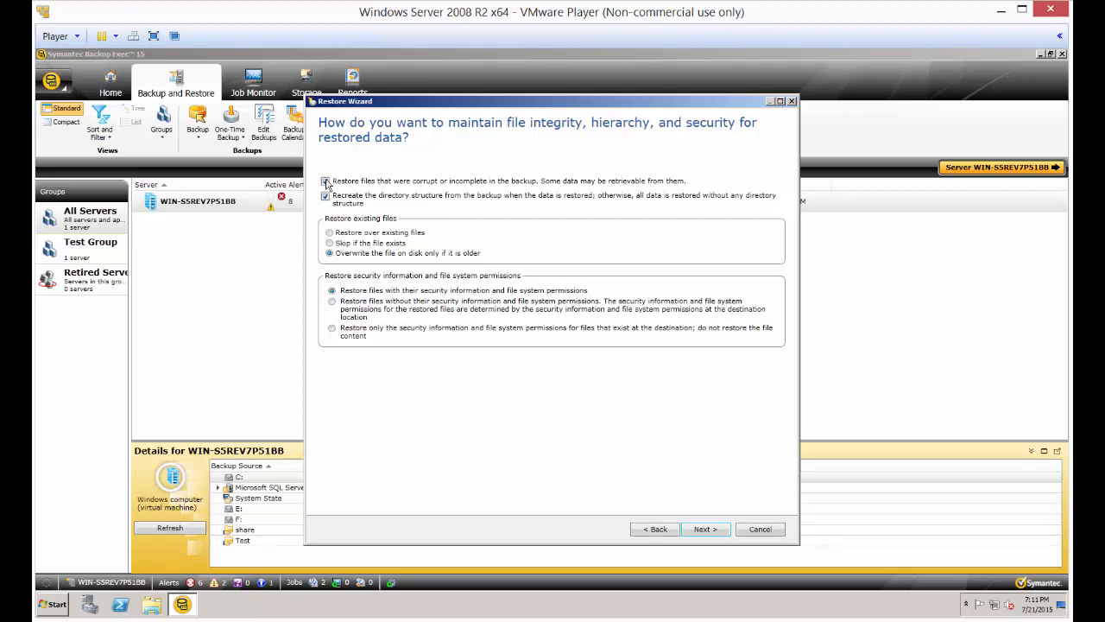
click(326, 182)
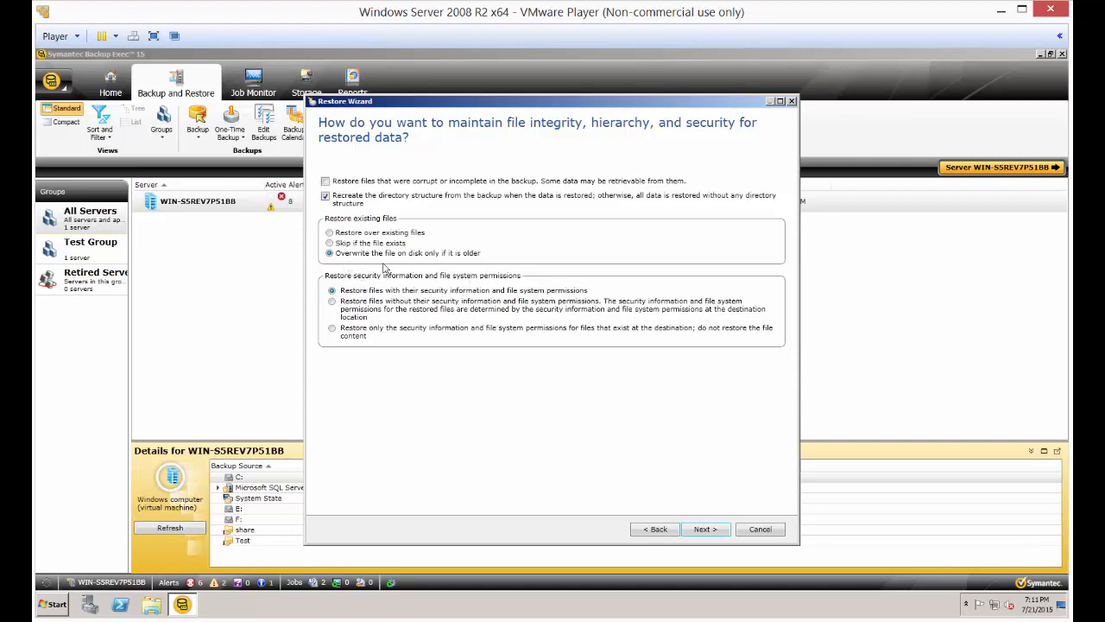
mouse_move(413, 266)
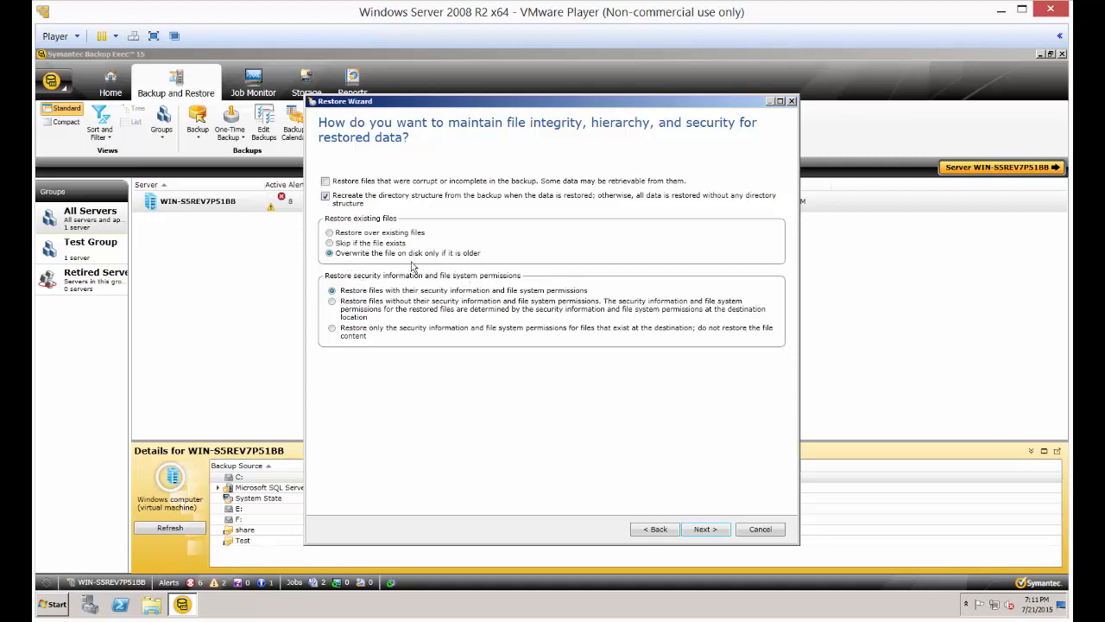
click(328, 231)
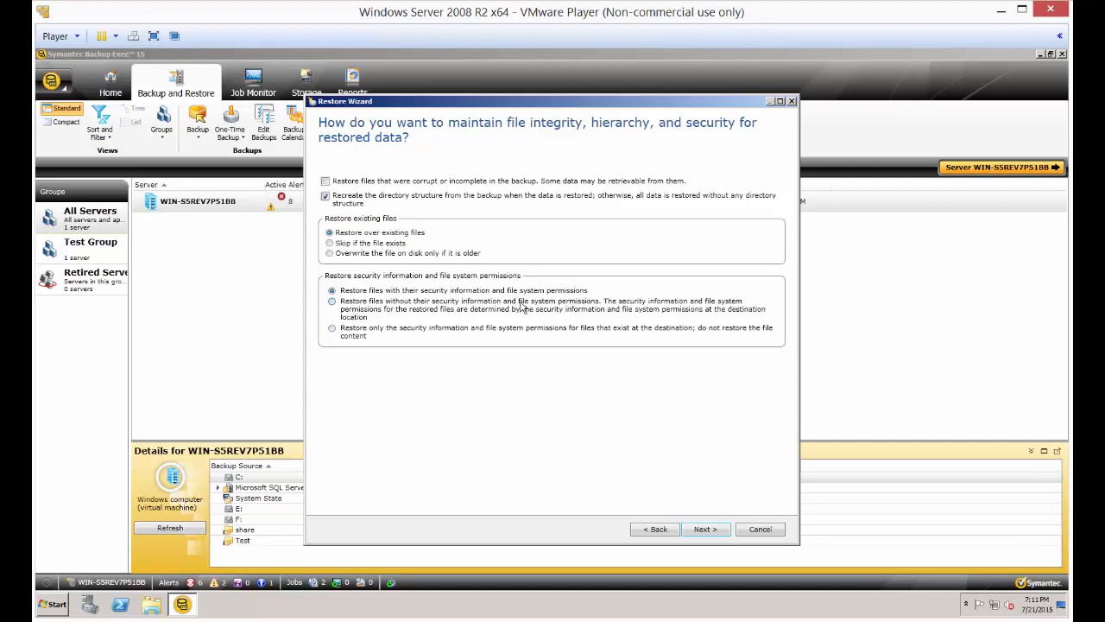
mouse_move(574, 300)
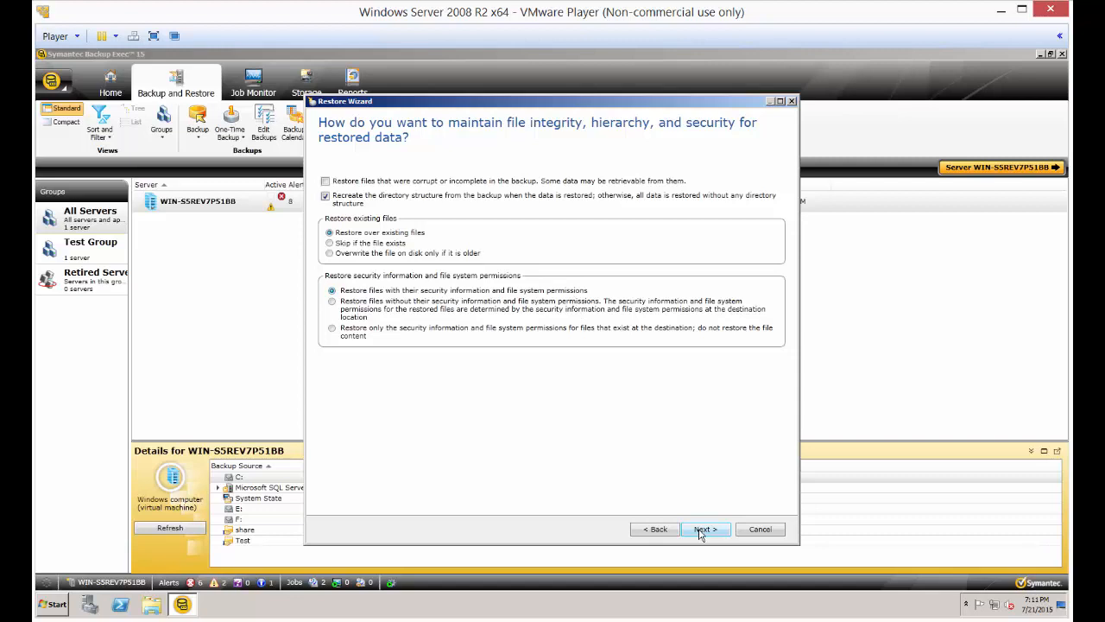
- Advance to the operating system features page, keeping the junction point defaults
click(704, 529)
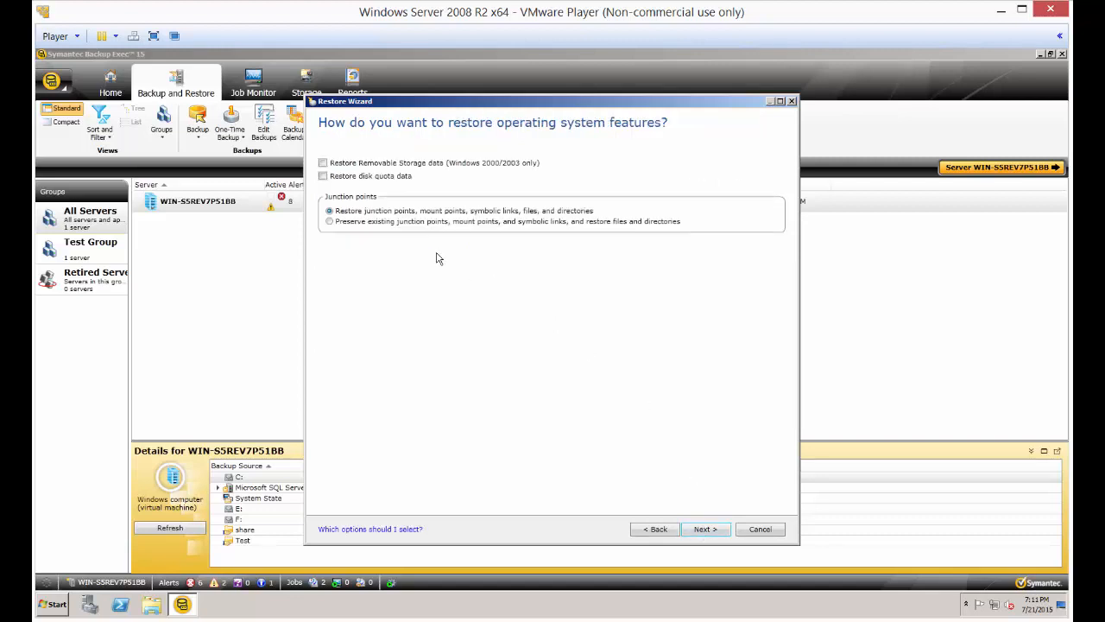
mouse_move(470, 176)
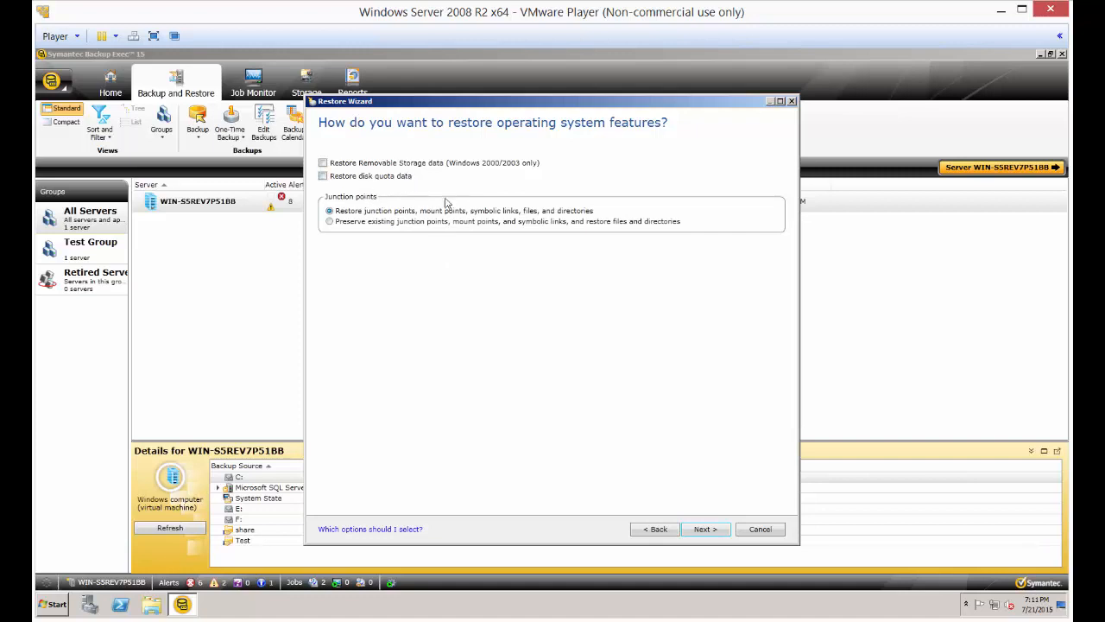
mouse_move(511, 420)
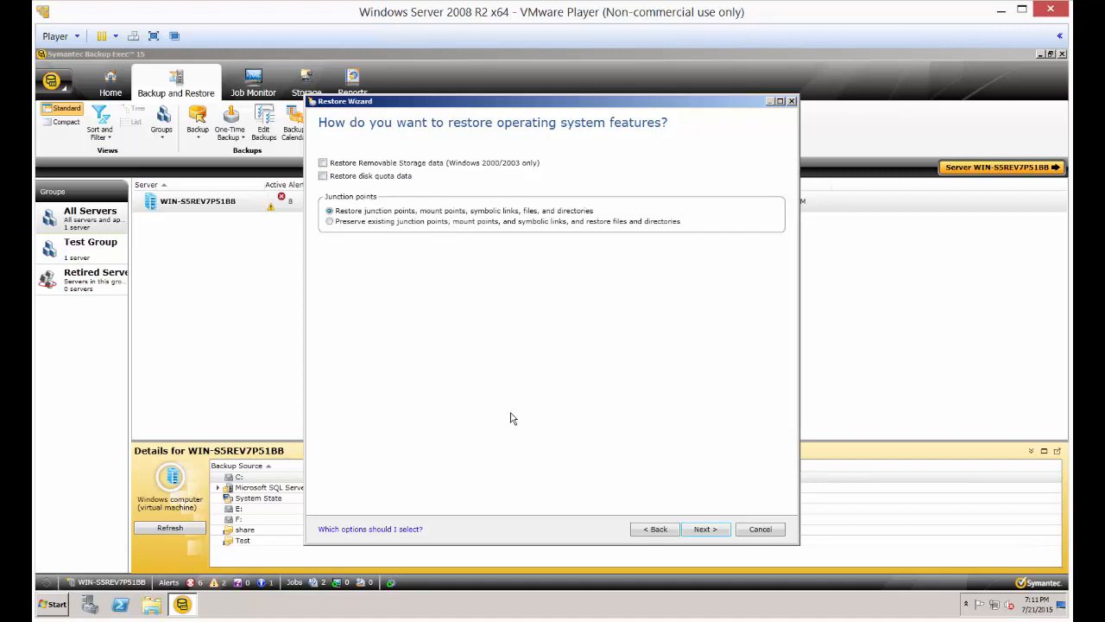
mouse_move(515, 430)
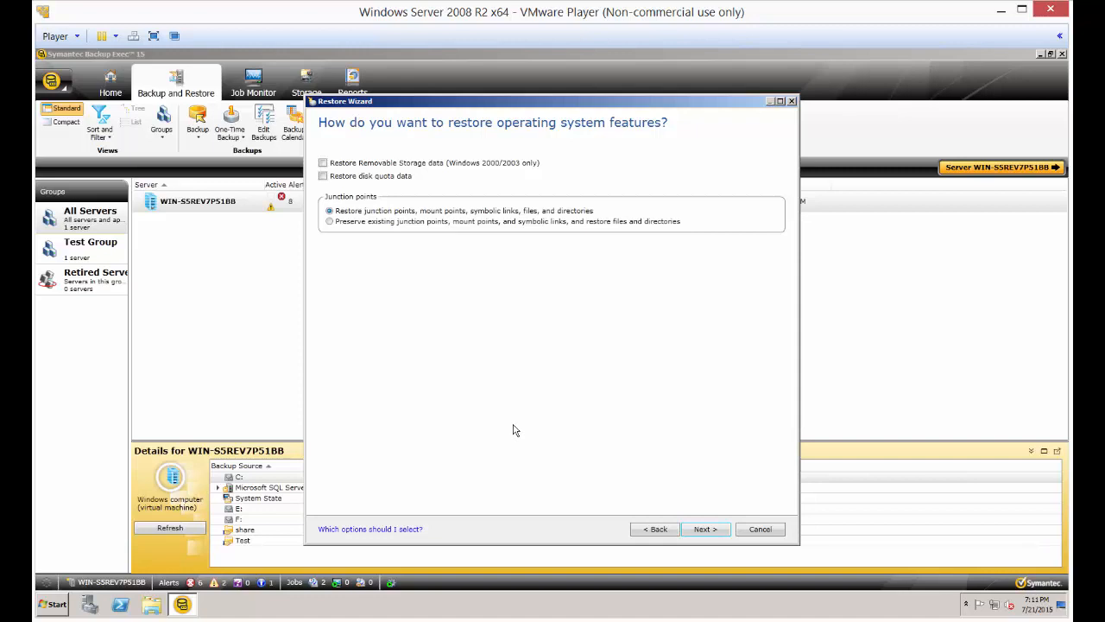
mouse_move(442, 242)
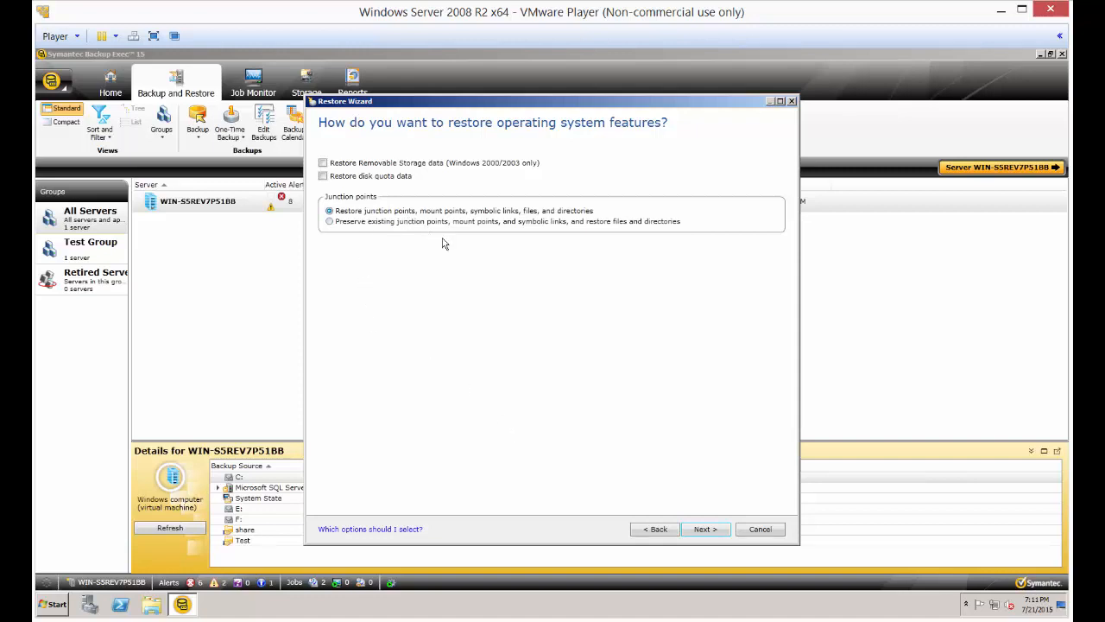
- On the additional tasks page, leave pre/post-restore commands off and clear the notification recipient
click(704, 528)
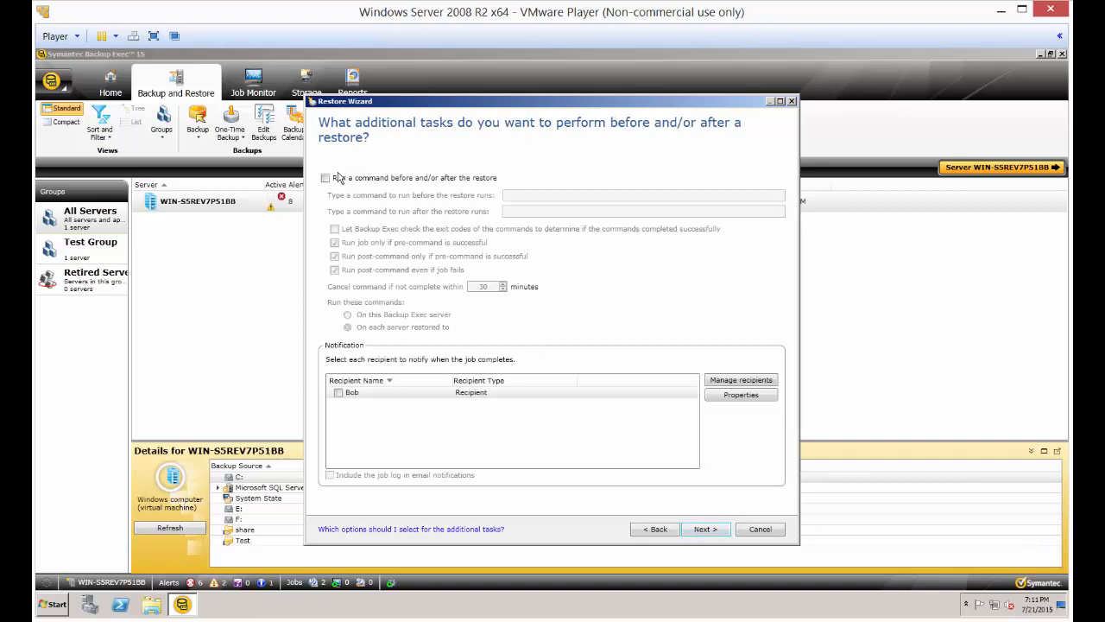
click(325, 178)
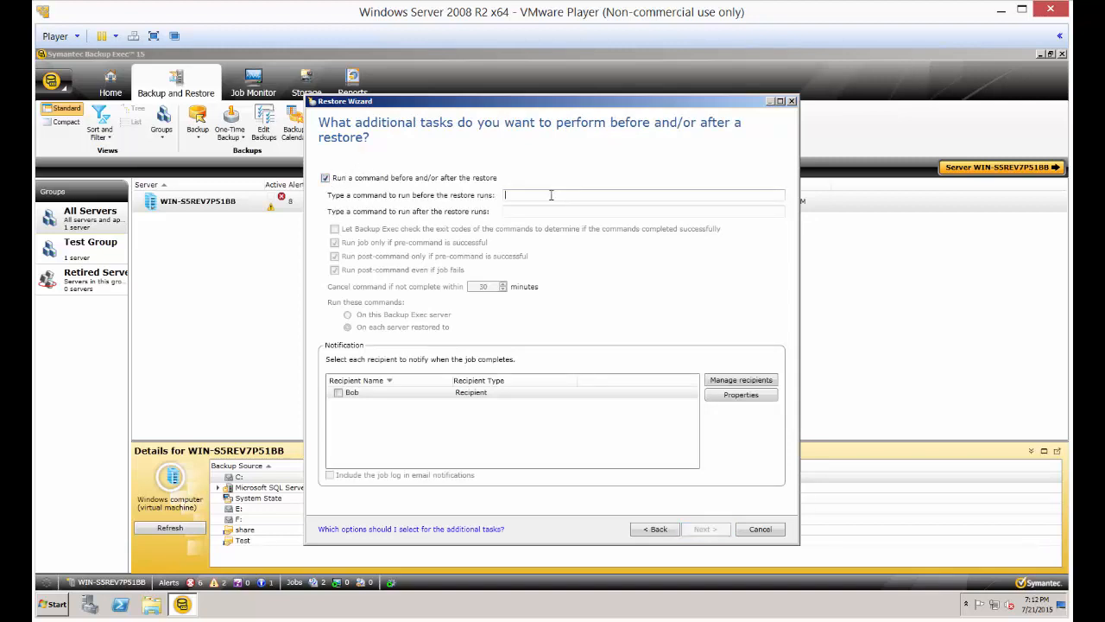
mouse_move(529, 209)
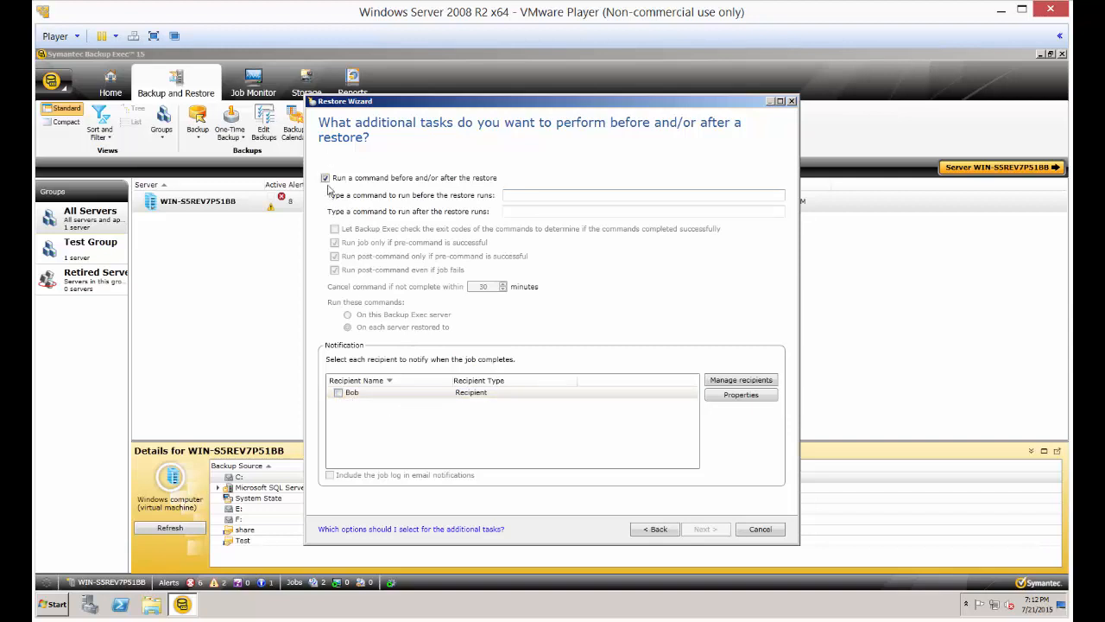
click(338, 392)
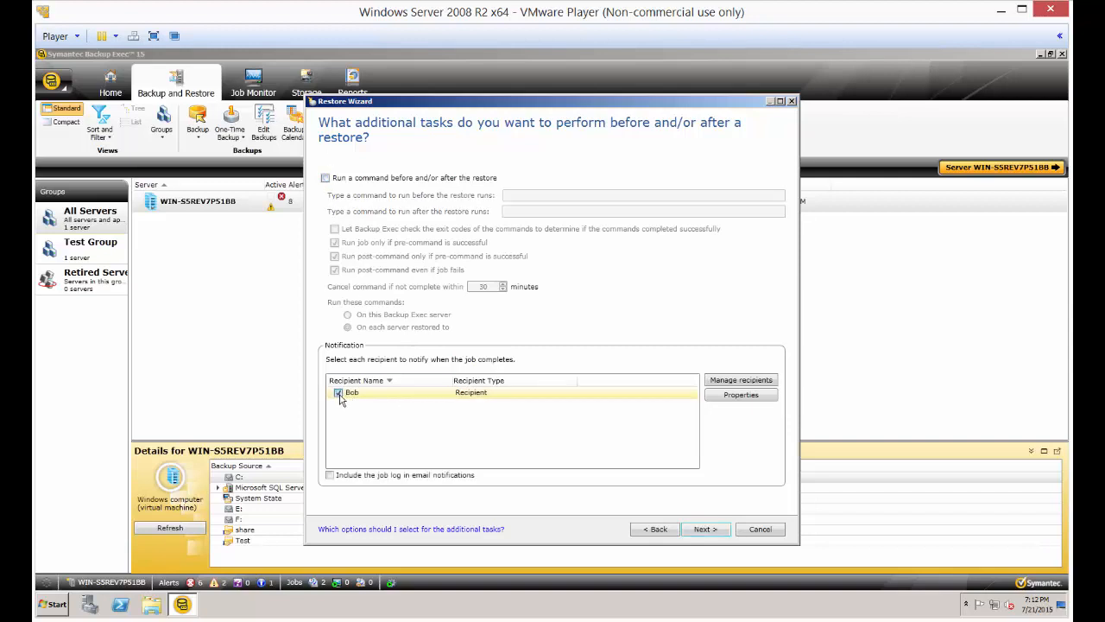
click(338, 392)
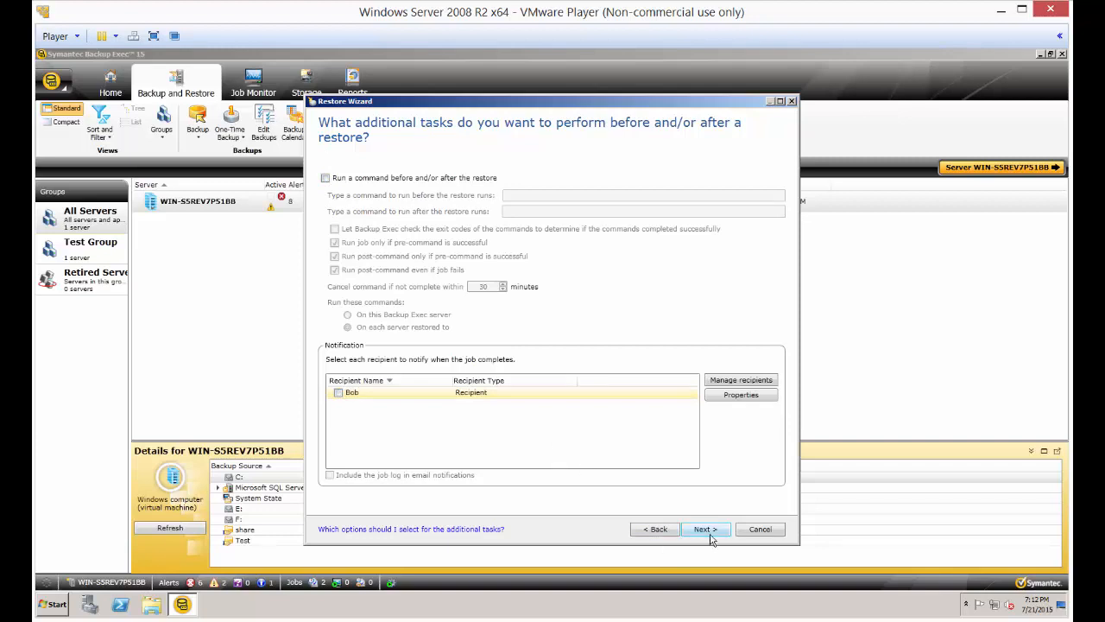
- Keep the job scheduled to Run now, review the Restore Summary and submit it with Finish
click(705, 528)
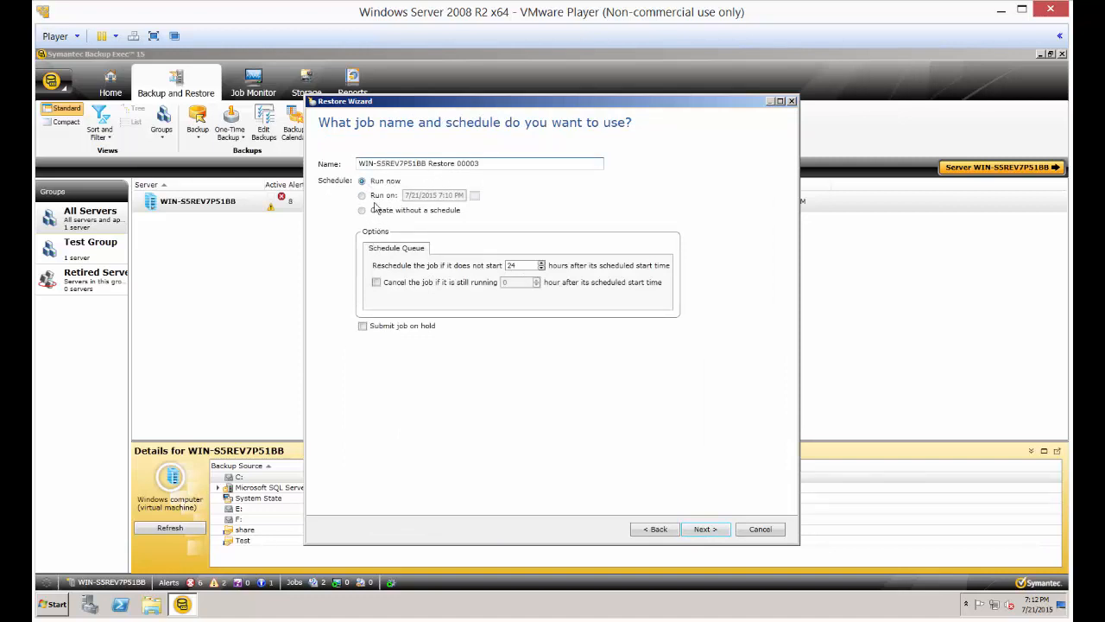
click(704, 529)
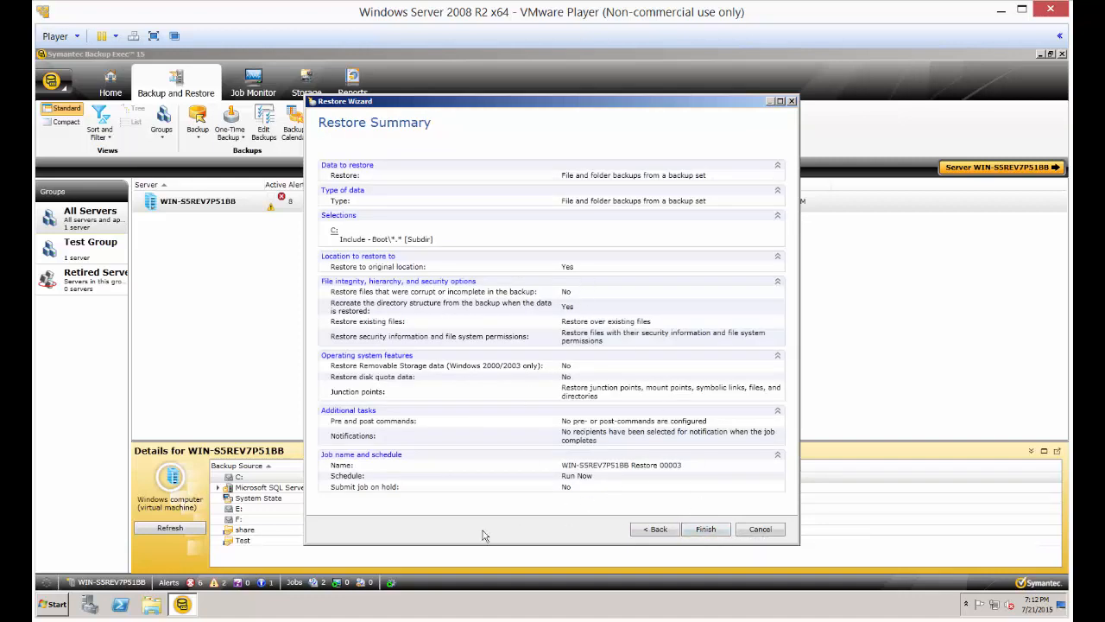
click(705, 529)
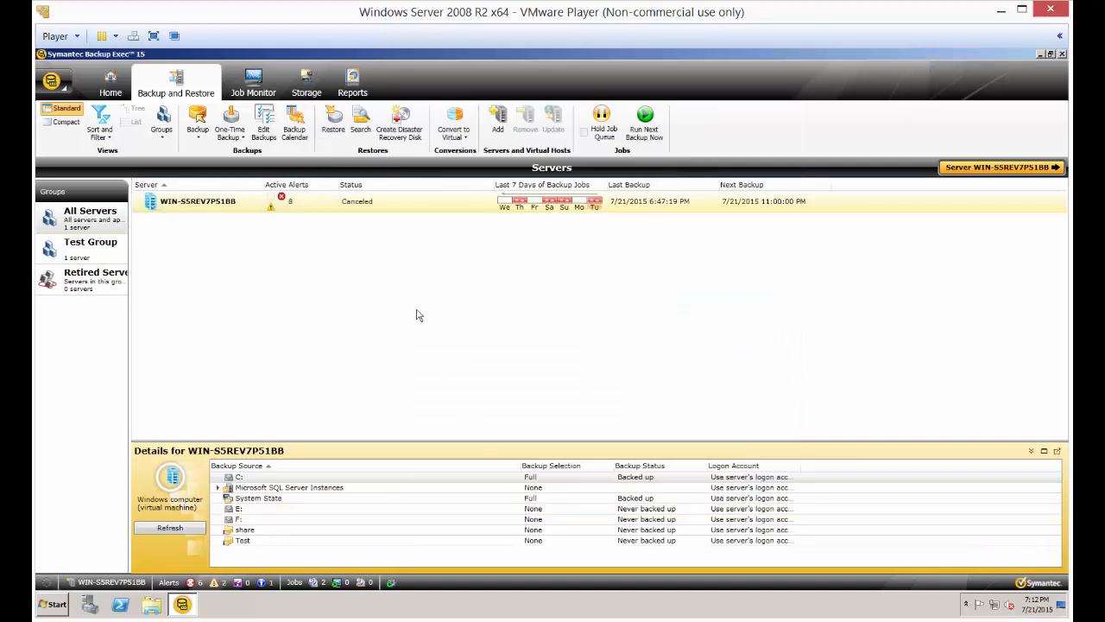